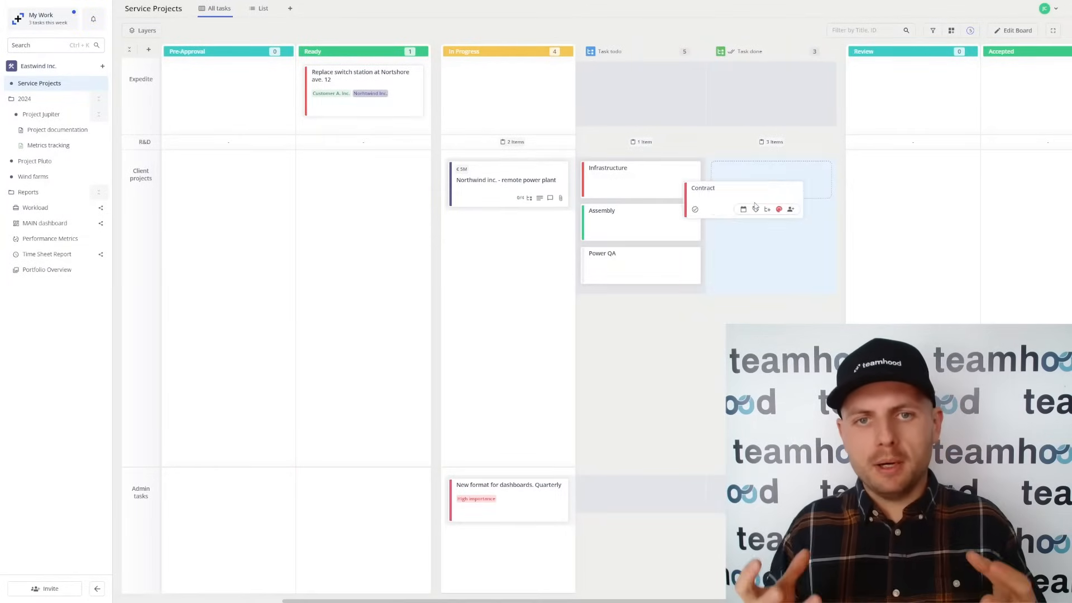
Step: Assign the first listed person to the Assembly card
{"action": "left_click", "coordinate": [688, 232]}
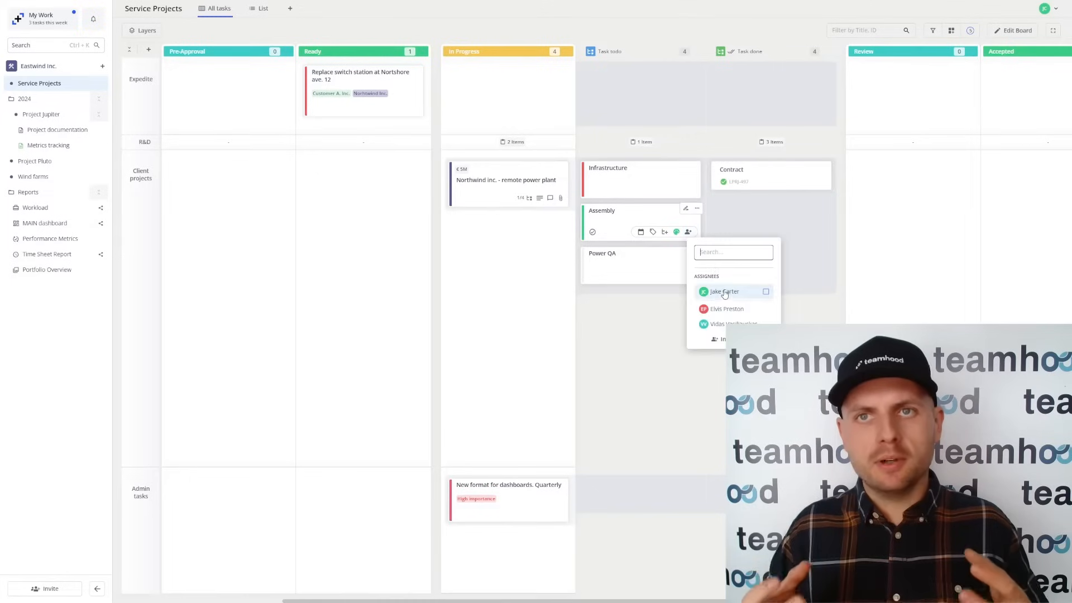
{"action": "left_click", "coordinate": [724, 291]}
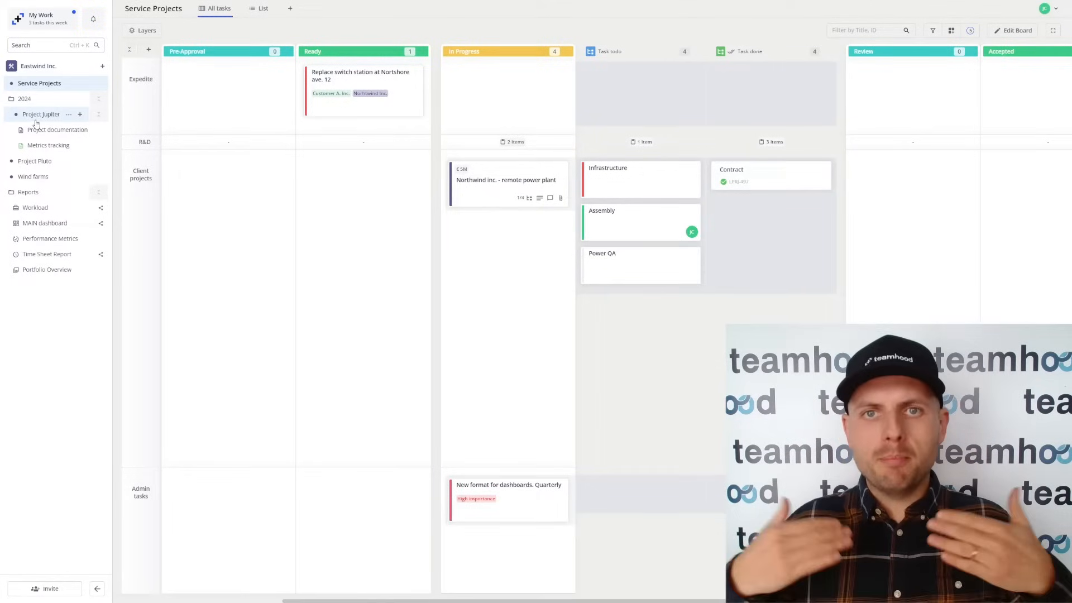
Step: Switch Project Jupiter from timeline to list view and collapse the Logistics group
{"action": "left_click", "coordinate": [41, 113]}
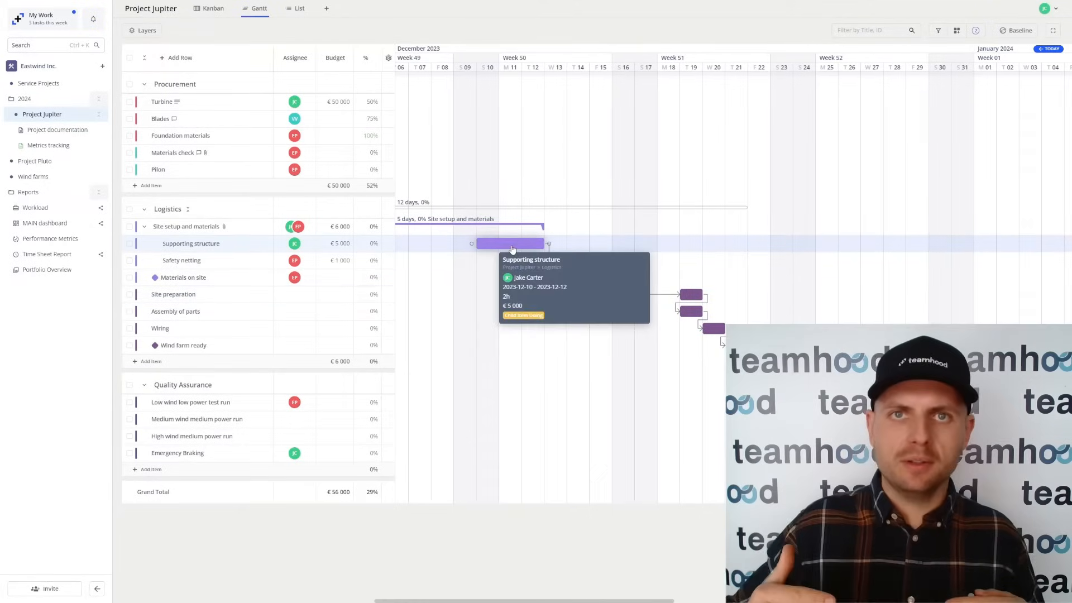
{"action": "scroll", "scroll_direction": "right", "scroll_amount": 3}
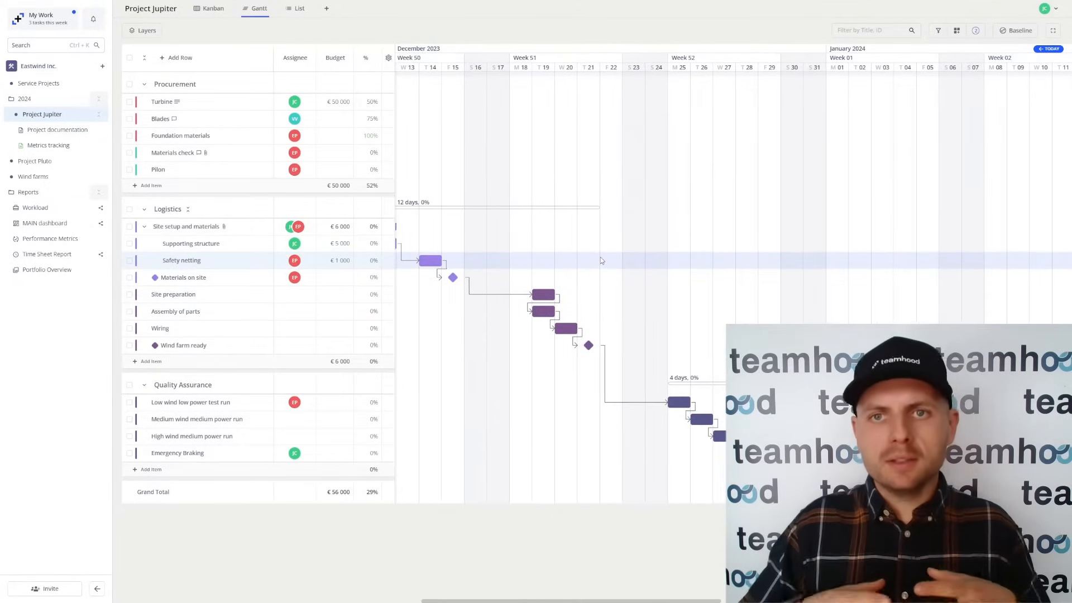
{"action": "left_click", "coordinate": [300, 8]}
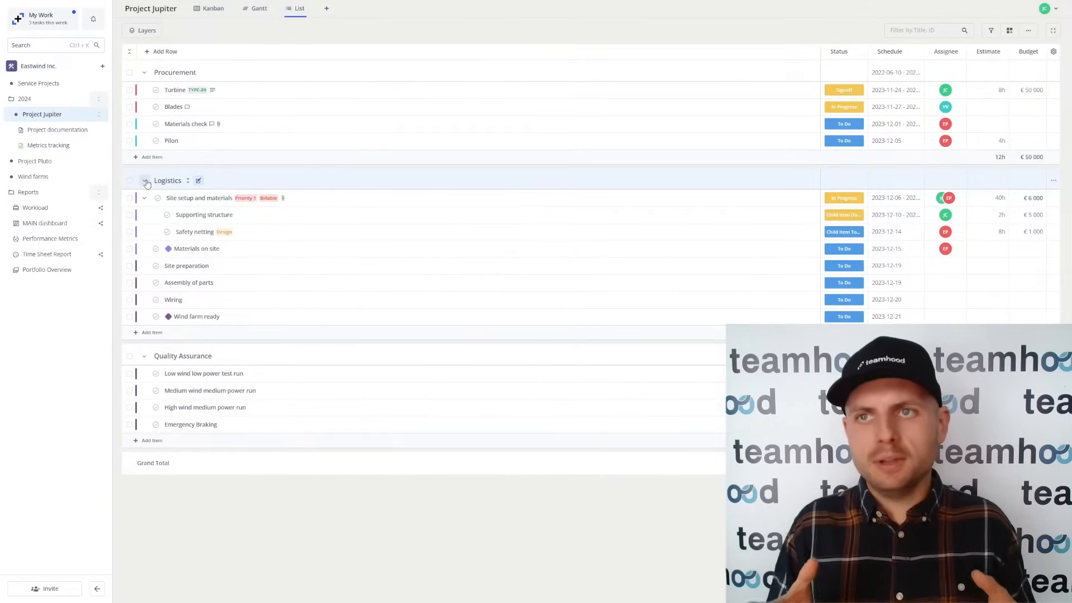
{"action": "left_click", "coordinate": [144, 180]}
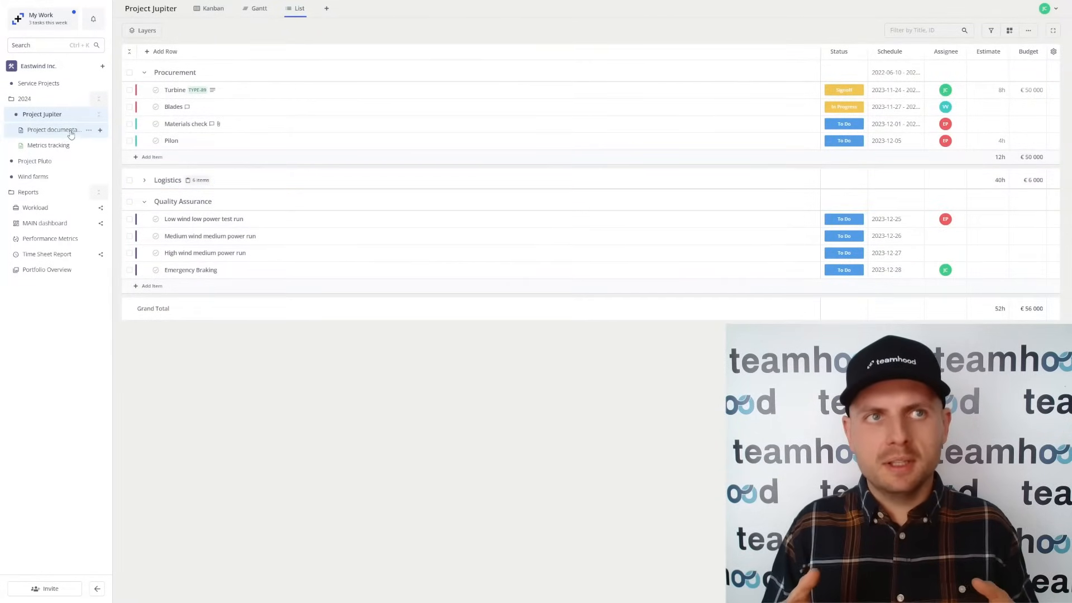
Step: Show the Project documentation page with its notes, materials list and wind turbine schematic
{"action": "left_click", "coordinate": [54, 130]}
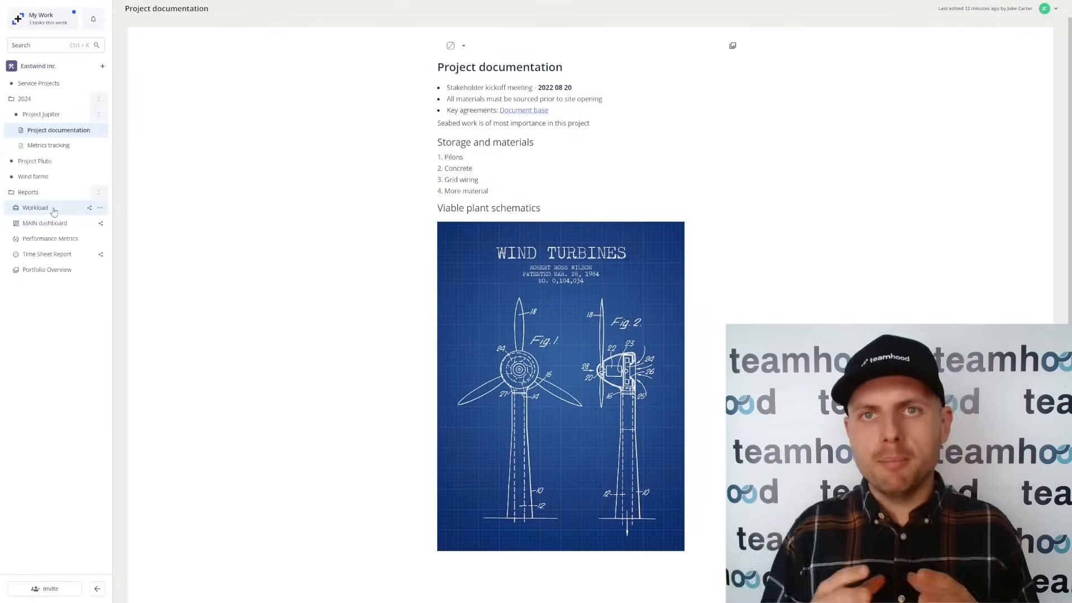
Step: View the Workload report with the first two people's rows expanded
{"action": "left_click", "coordinate": [34, 208]}
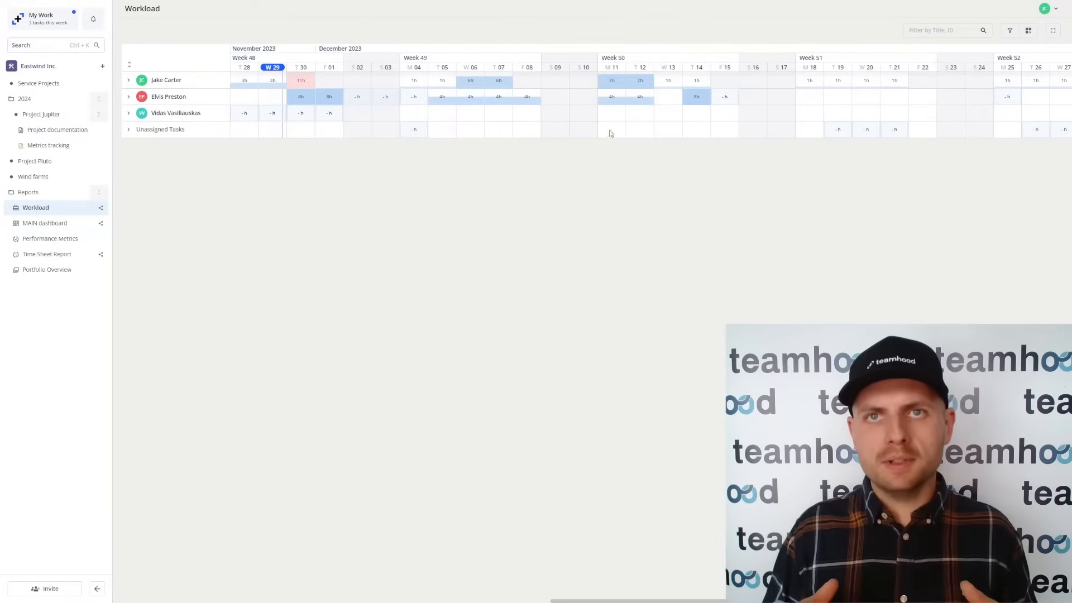
{"action": "left_click", "coordinate": [129, 81]}
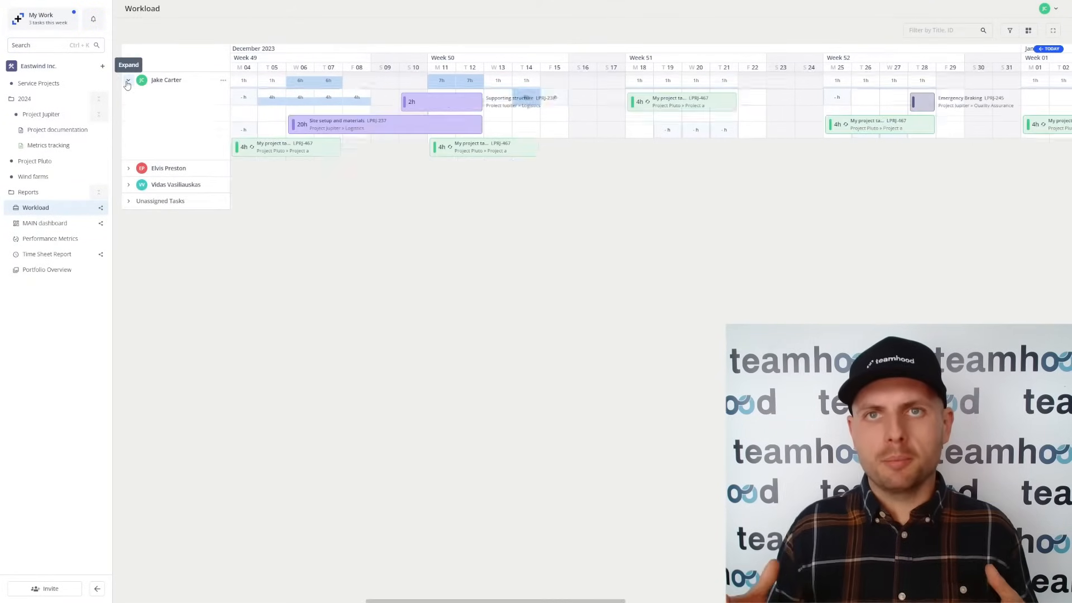
{"action": "left_click", "coordinate": [128, 168]}
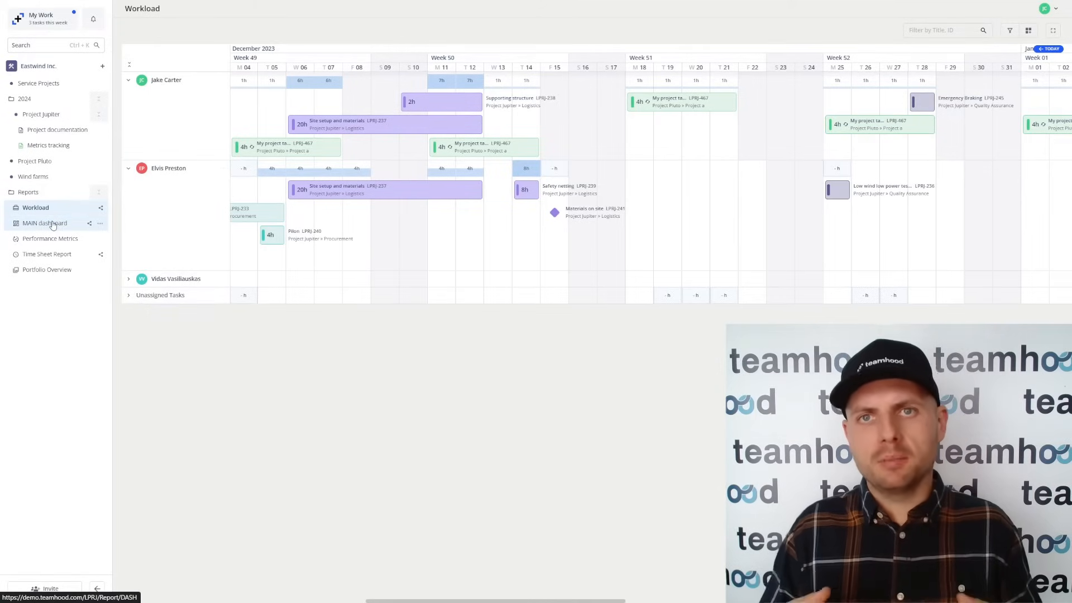
Step: Browse the MAIN dashboard and Performance Metrics reports, ending on the Time Sheet Report
{"action": "left_click", "coordinate": [44, 224]}
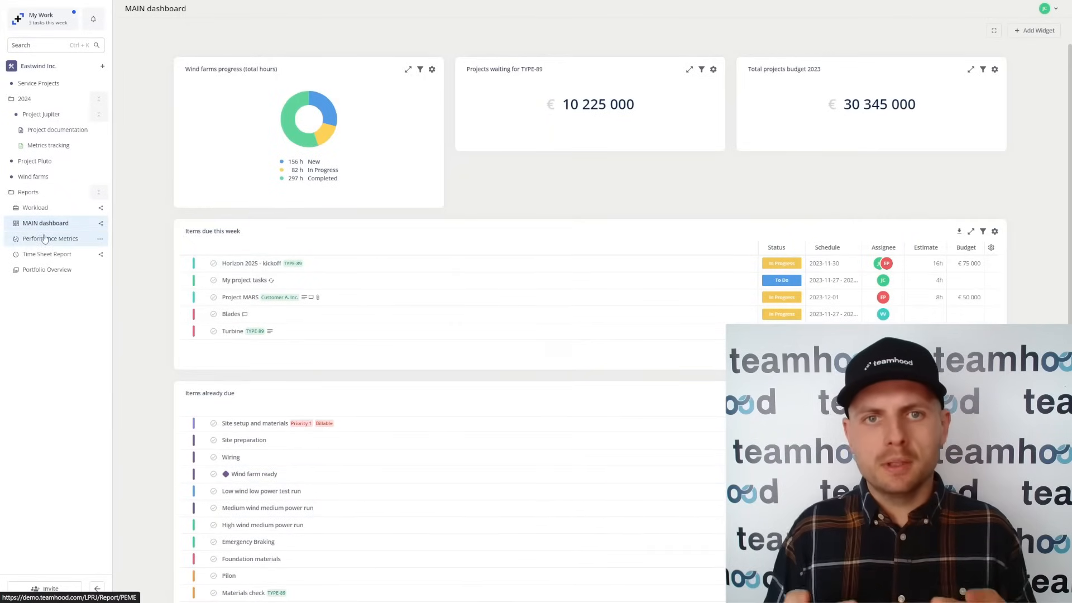
{"action": "left_click", "coordinate": [50, 238]}
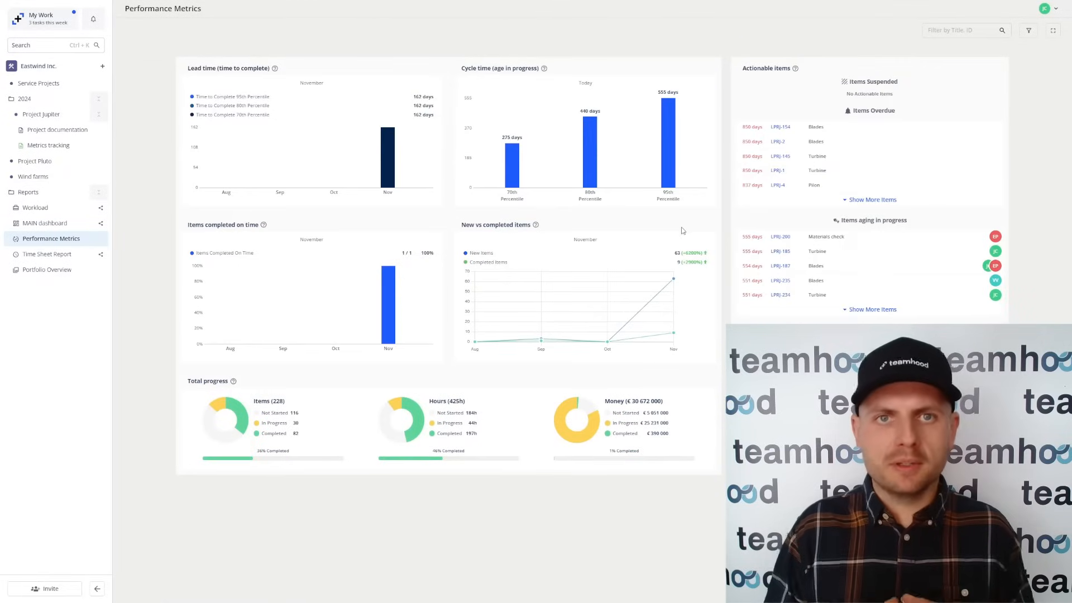
{"action": "mouse_move", "coordinate": [607, 339]}
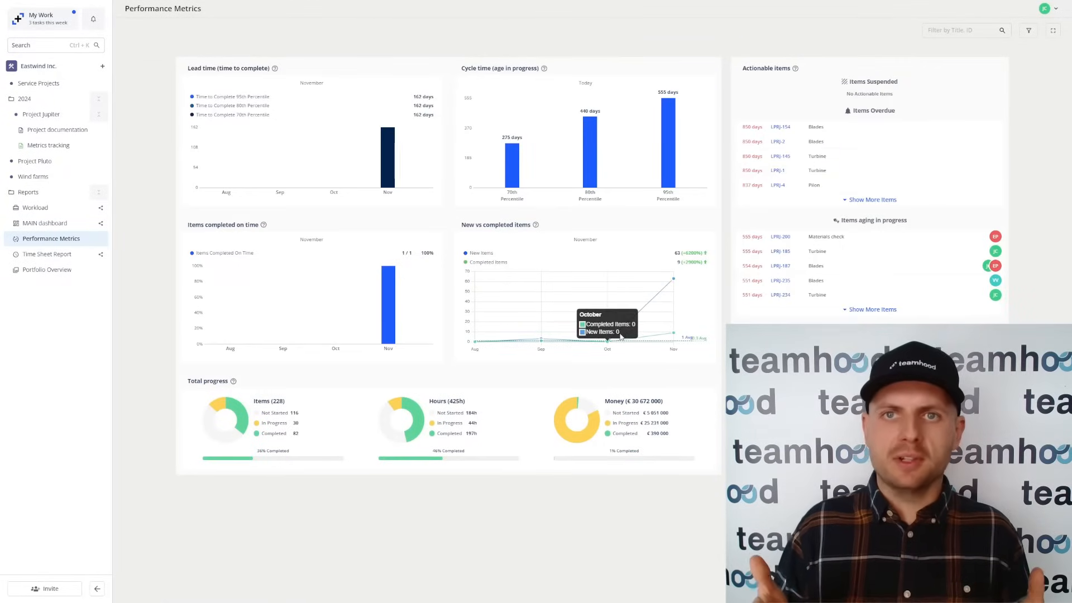
{"action": "left_click", "coordinate": [47, 254]}
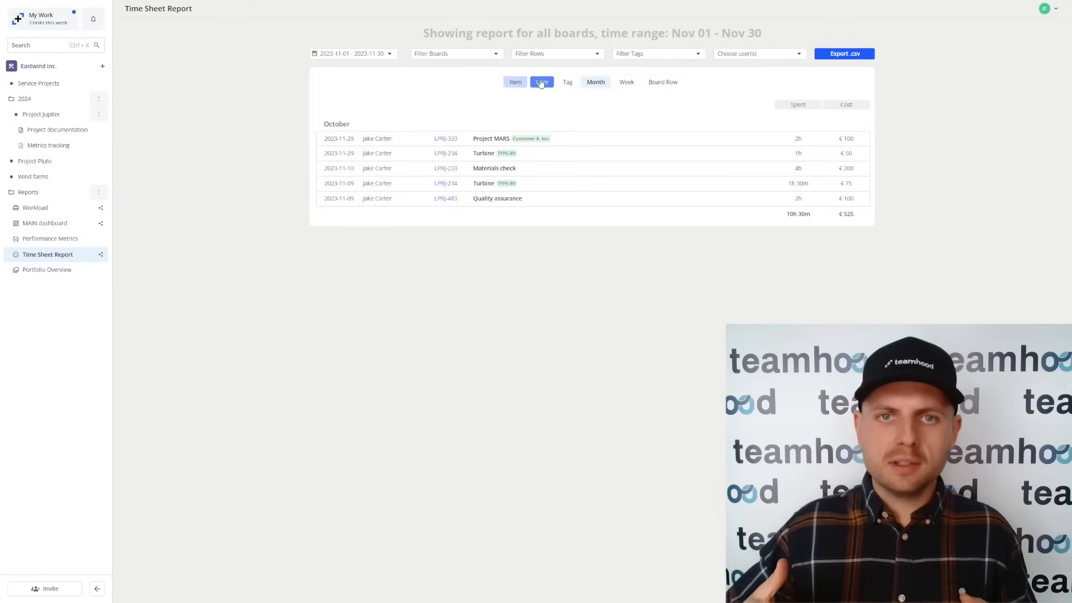
Step: Group the time sheet by user and review the Project MARS item with its full description
{"action": "left_click", "coordinate": [541, 82]}
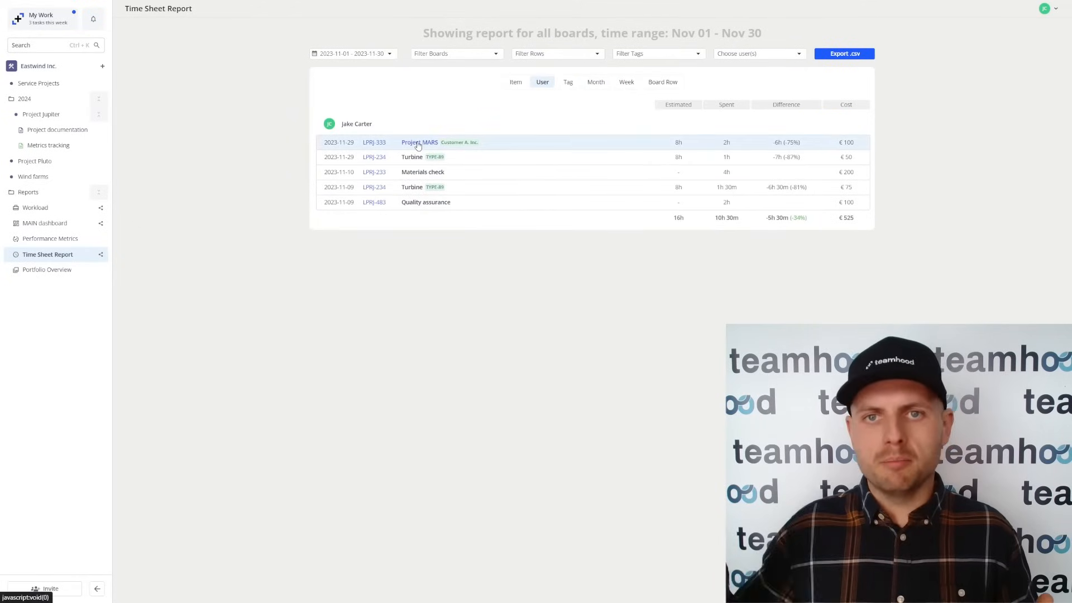
{"action": "left_click", "coordinate": [419, 142]}
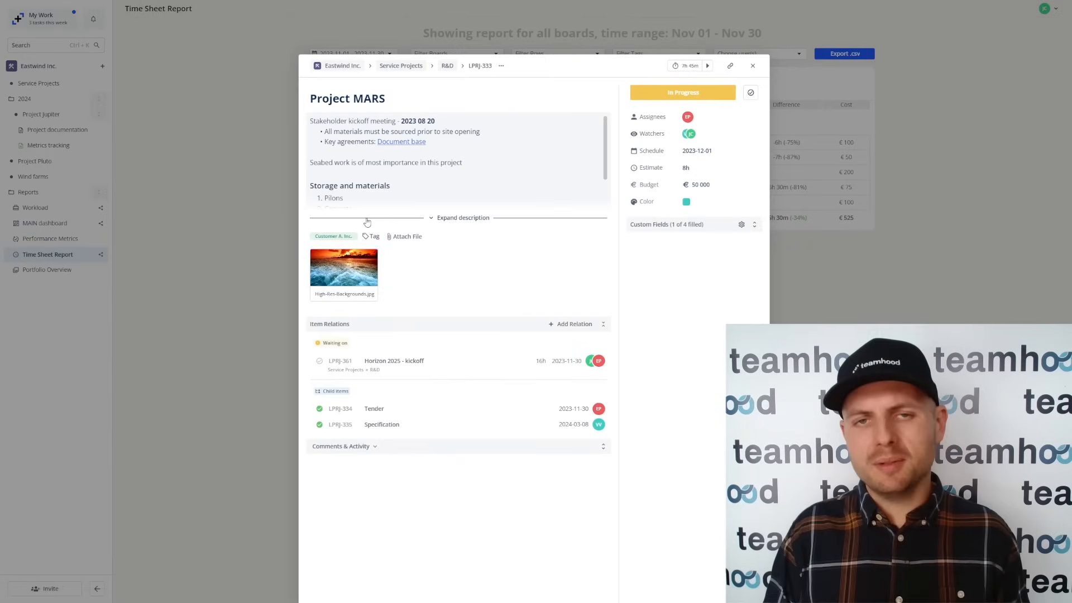
{"action": "left_click", "coordinate": [462, 217]}
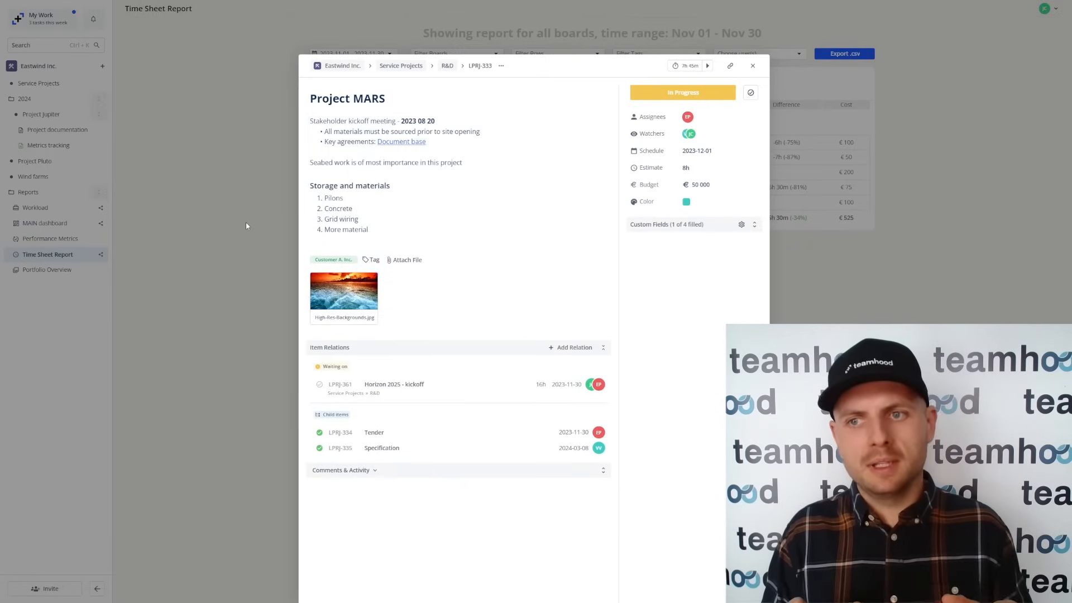
{"action": "left_click", "coordinate": [751, 65]}
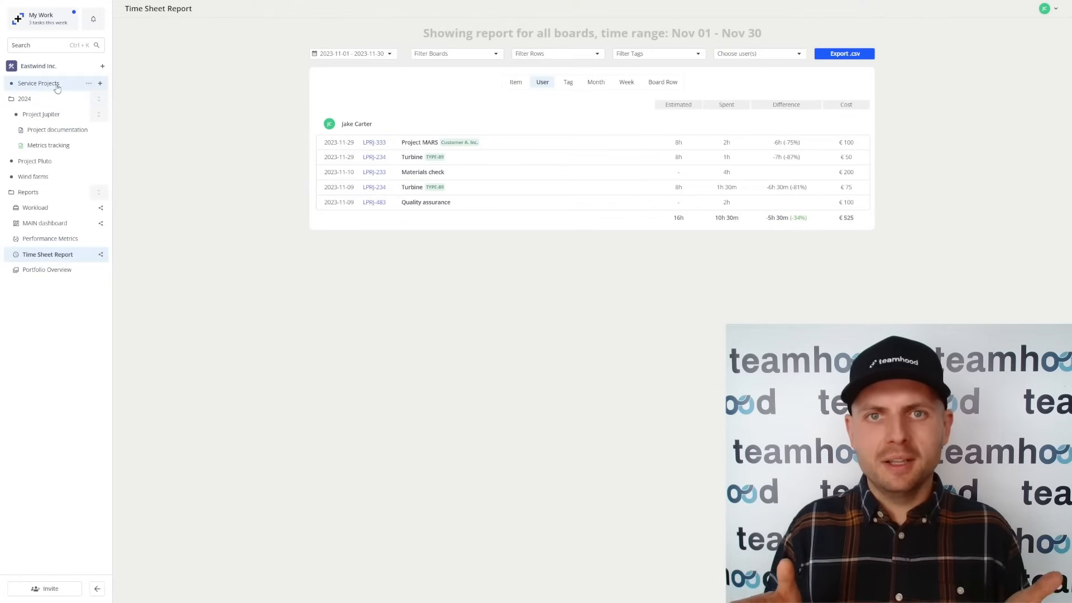
Step: Return to the Service Projects Kanban board
{"action": "left_click", "coordinate": [39, 82]}
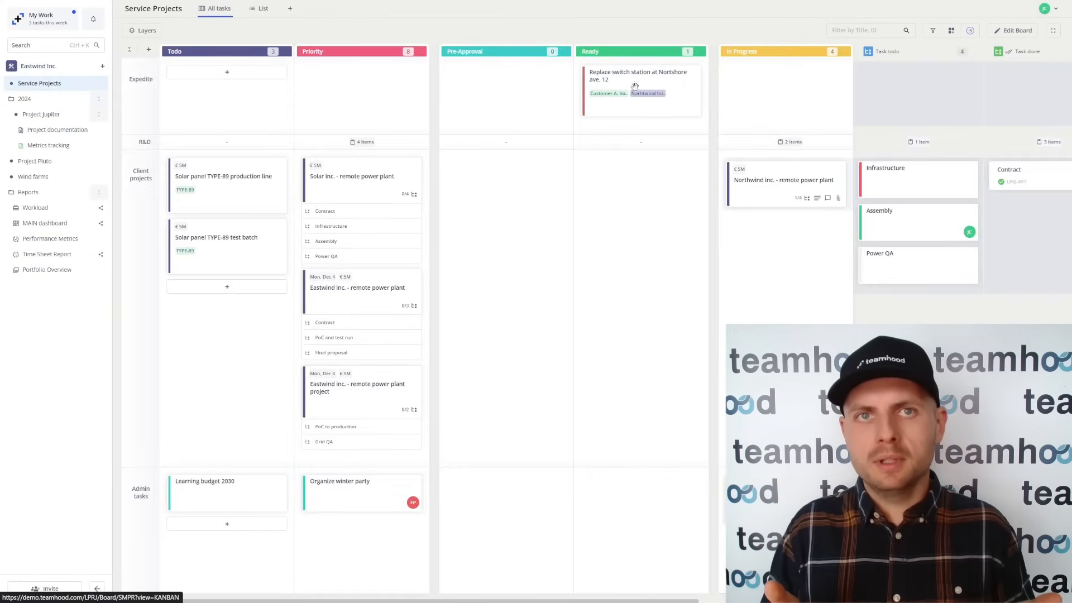